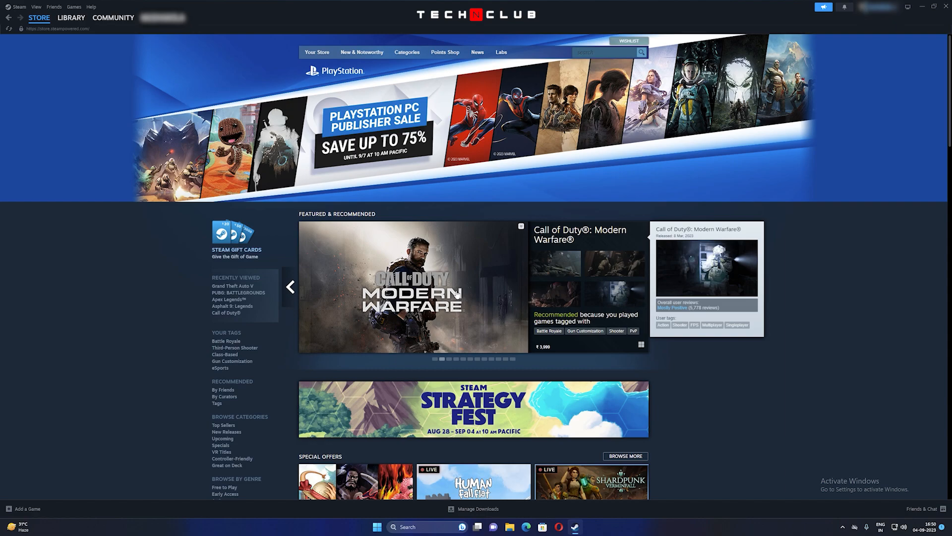
# Open Steam Settings on the Security page showing Steam Guard disabled.
pyautogui.click(19, 6)
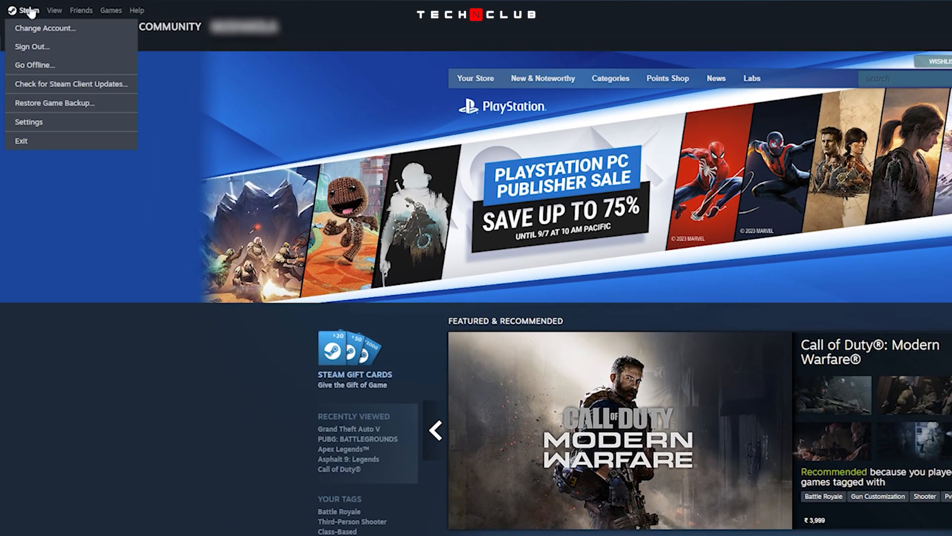
pyautogui.click(28, 122)
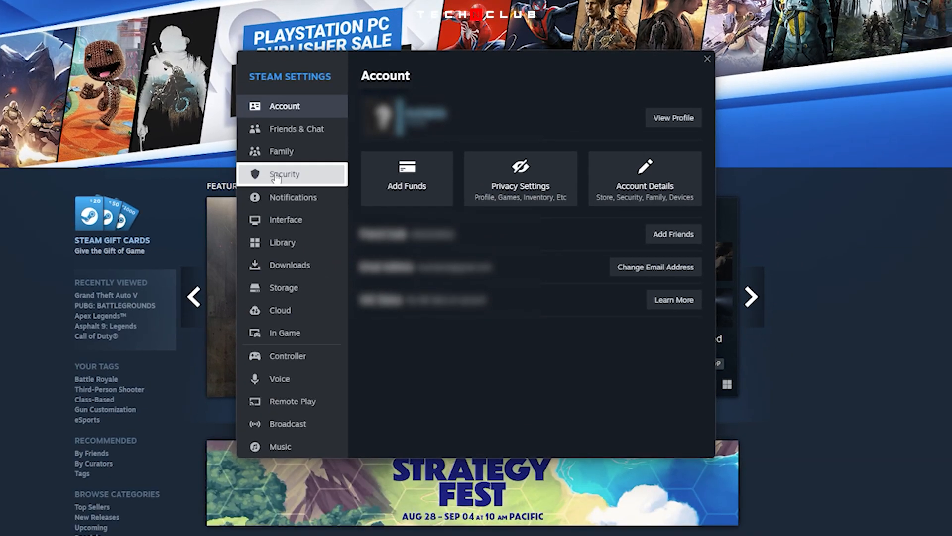
pyautogui.click(285, 174)
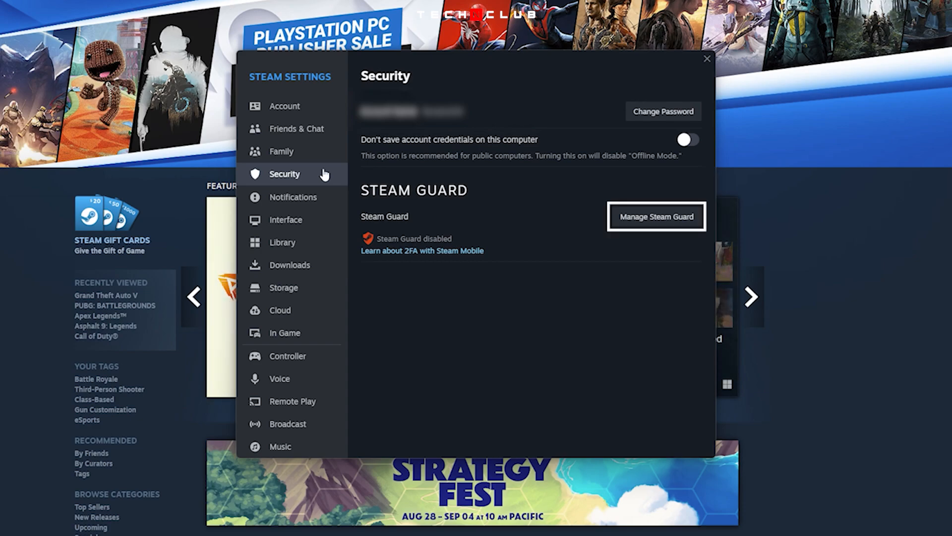
# Enable Steam Guard with codes delivered by email.
pyautogui.click(656, 216)
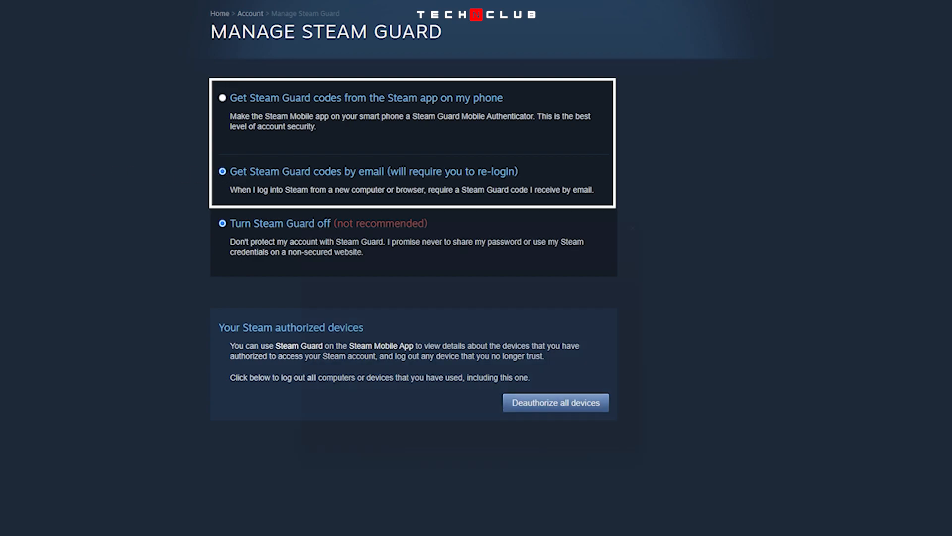
pyautogui.click(555, 402)
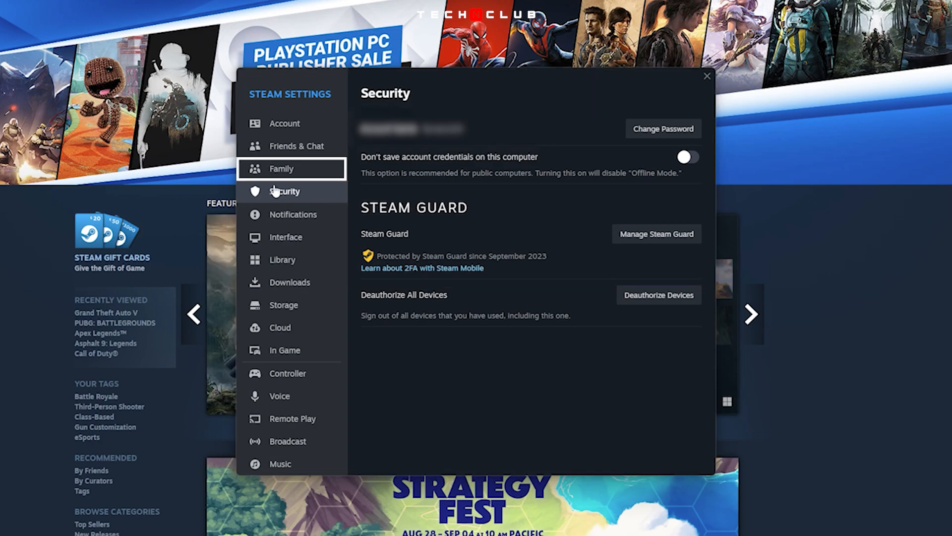
# Authorize Library Sharing on this device and share with the eligible account.
pyautogui.click(281, 169)
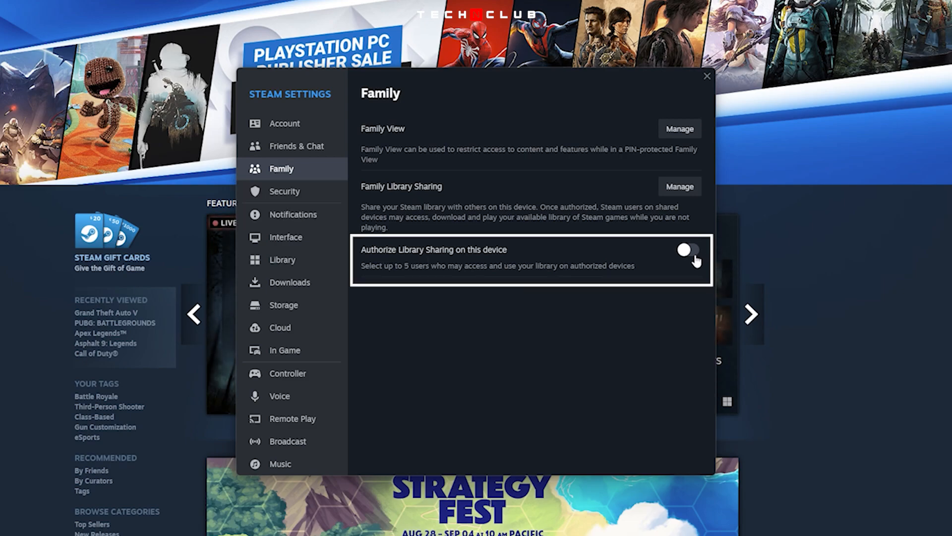
pyautogui.click(687, 250)
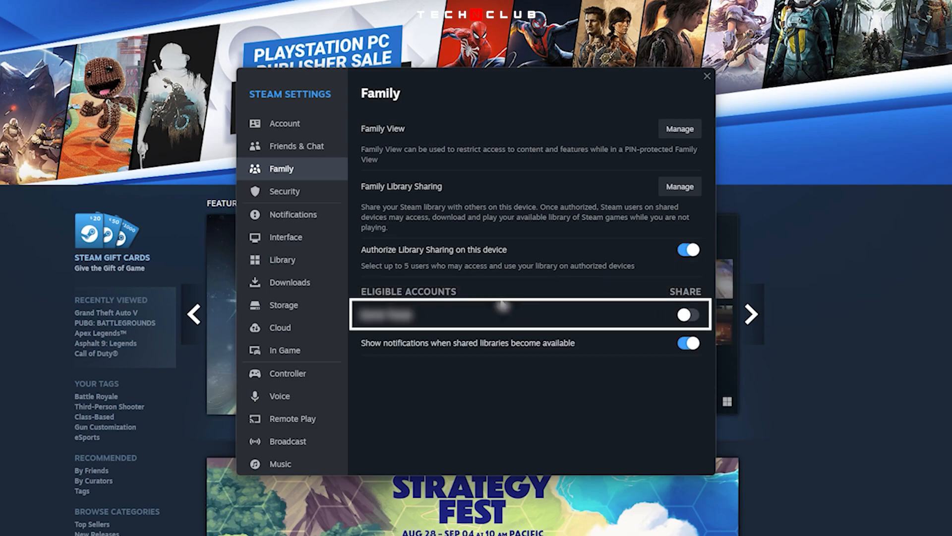
pyautogui.click(687, 315)
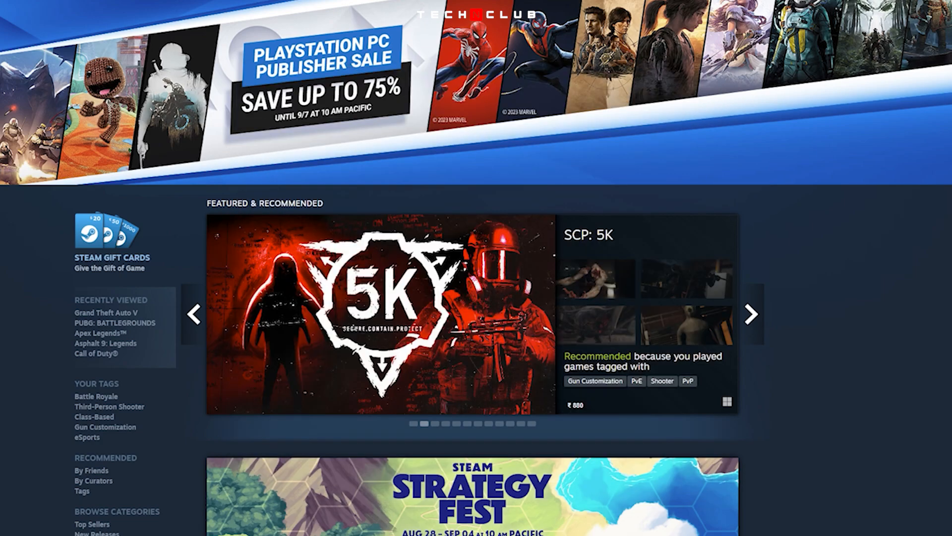
# Close Settings and show the game library with owned and shared games.
pyautogui.click(751, 314)
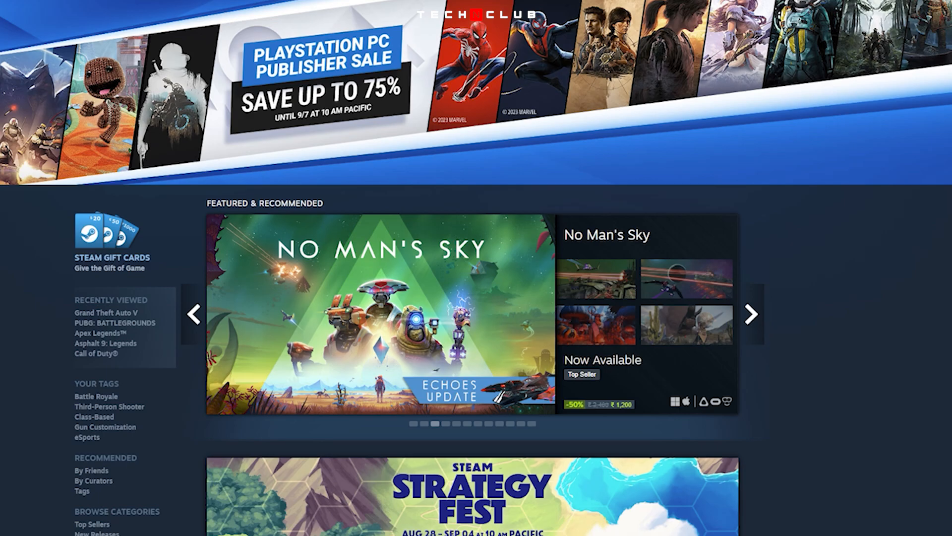
pyautogui.click(108, 27)
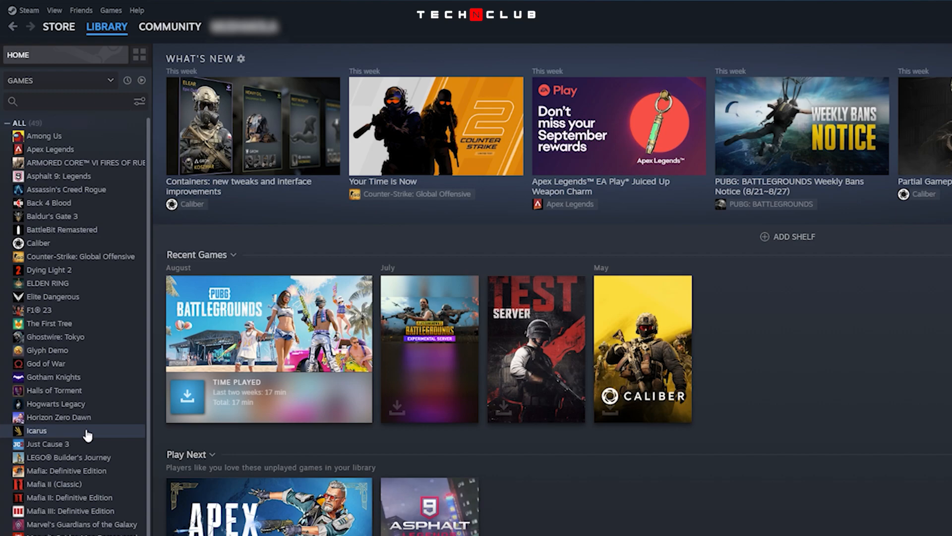
# Select the shared game Among Us and press Play.
pyautogui.click(44, 135)
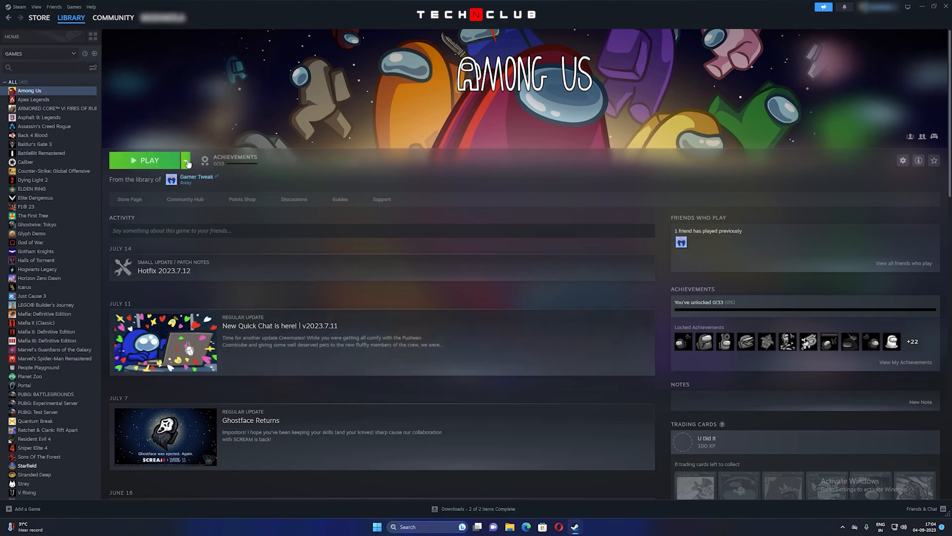
pyautogui.click(148, 160)
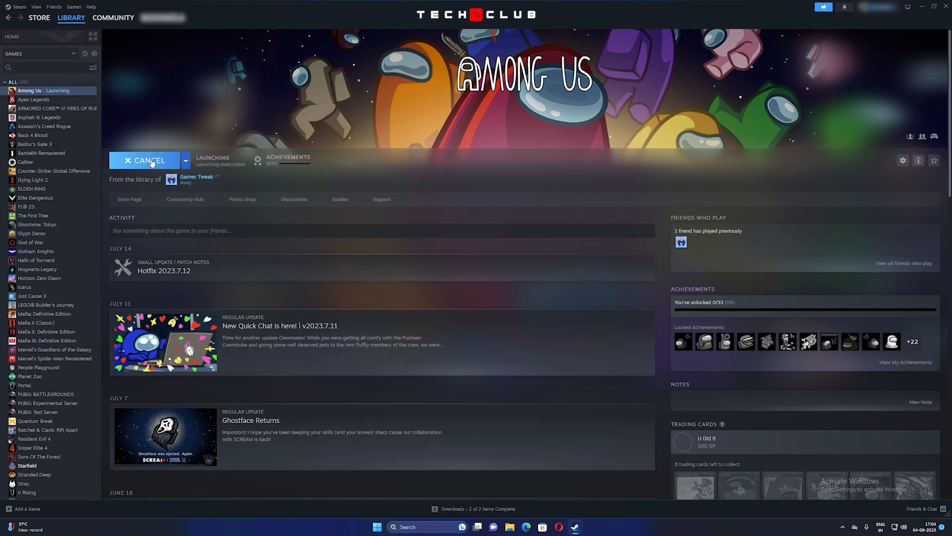